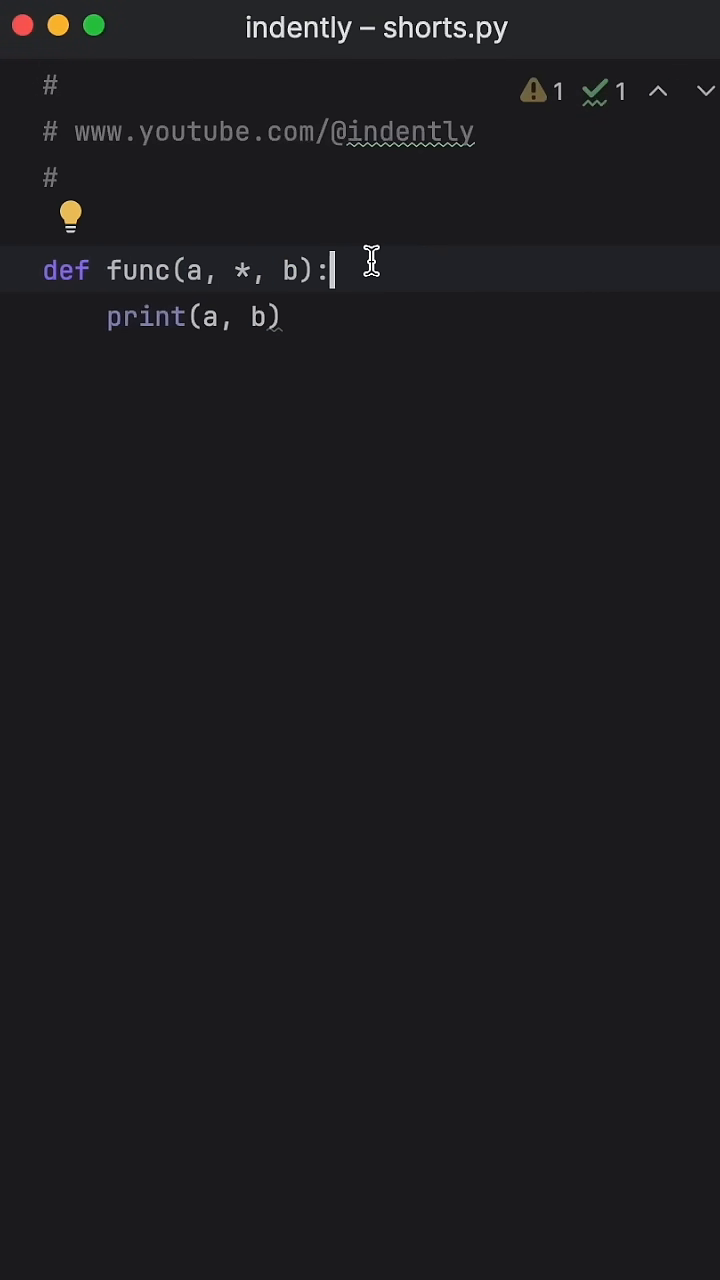
- Add the call func(10, 20) below the function definition
double_click(244, 270)
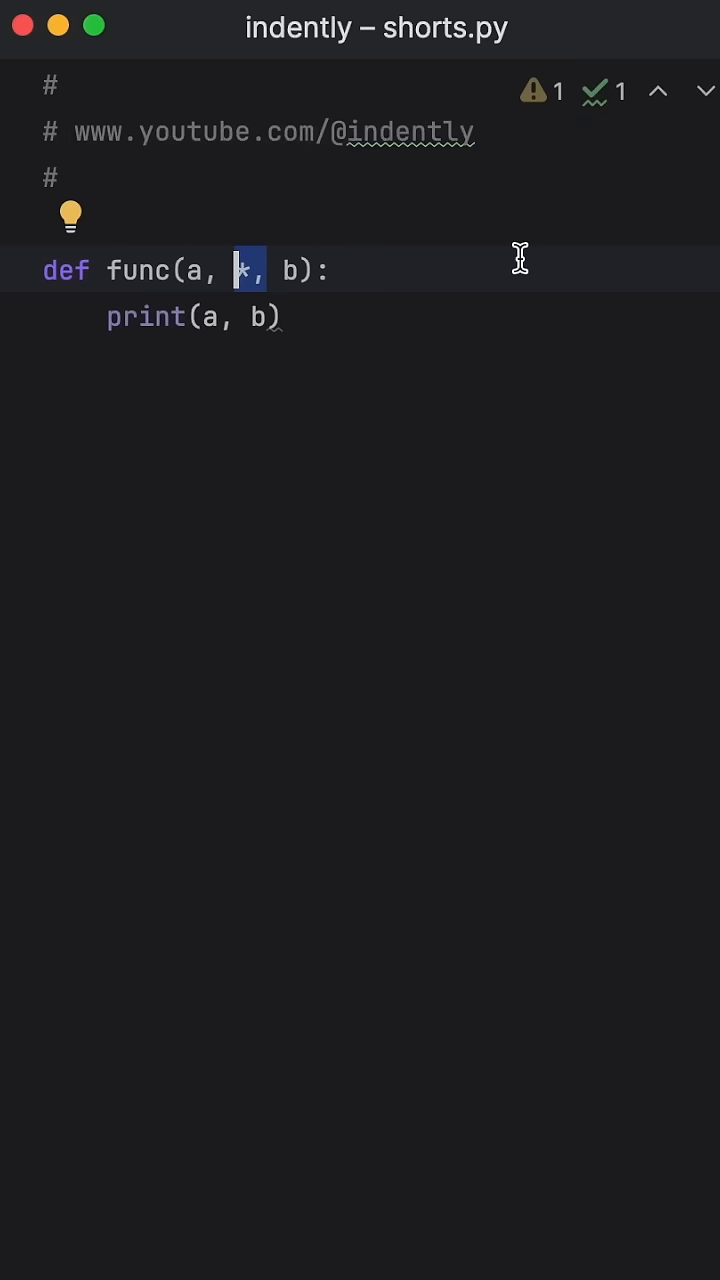
type("fuy")
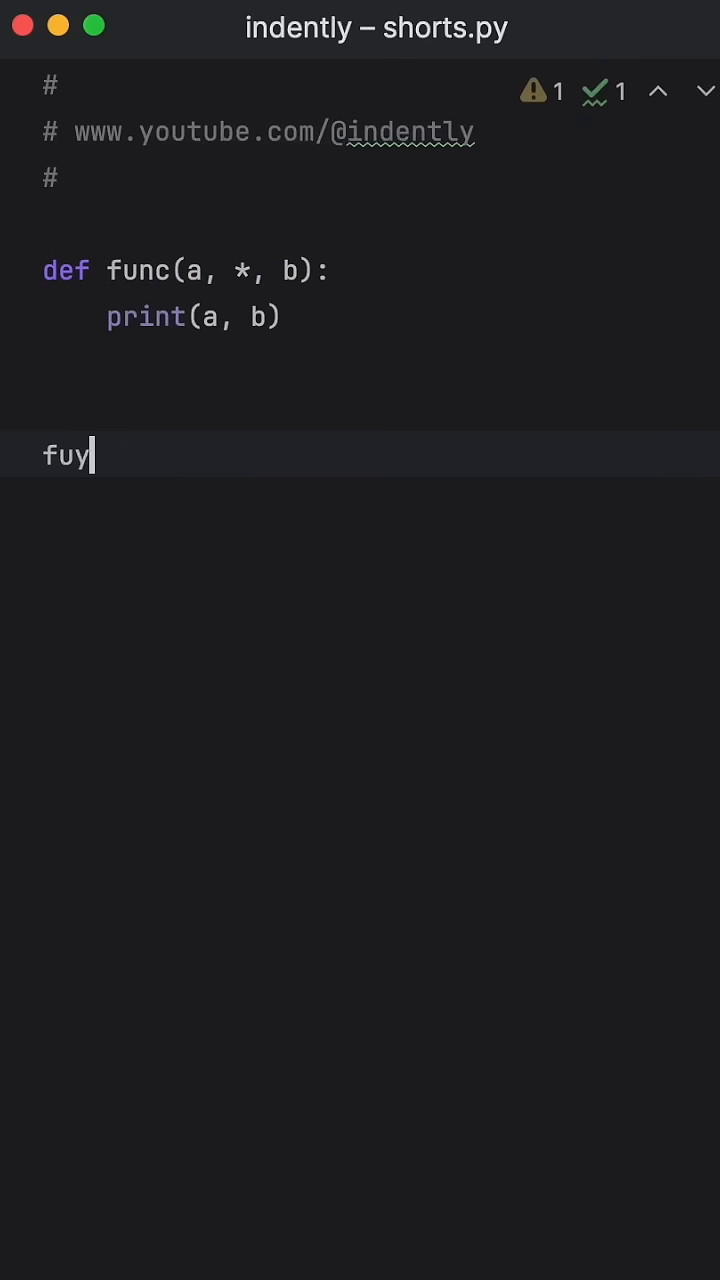
type("func")
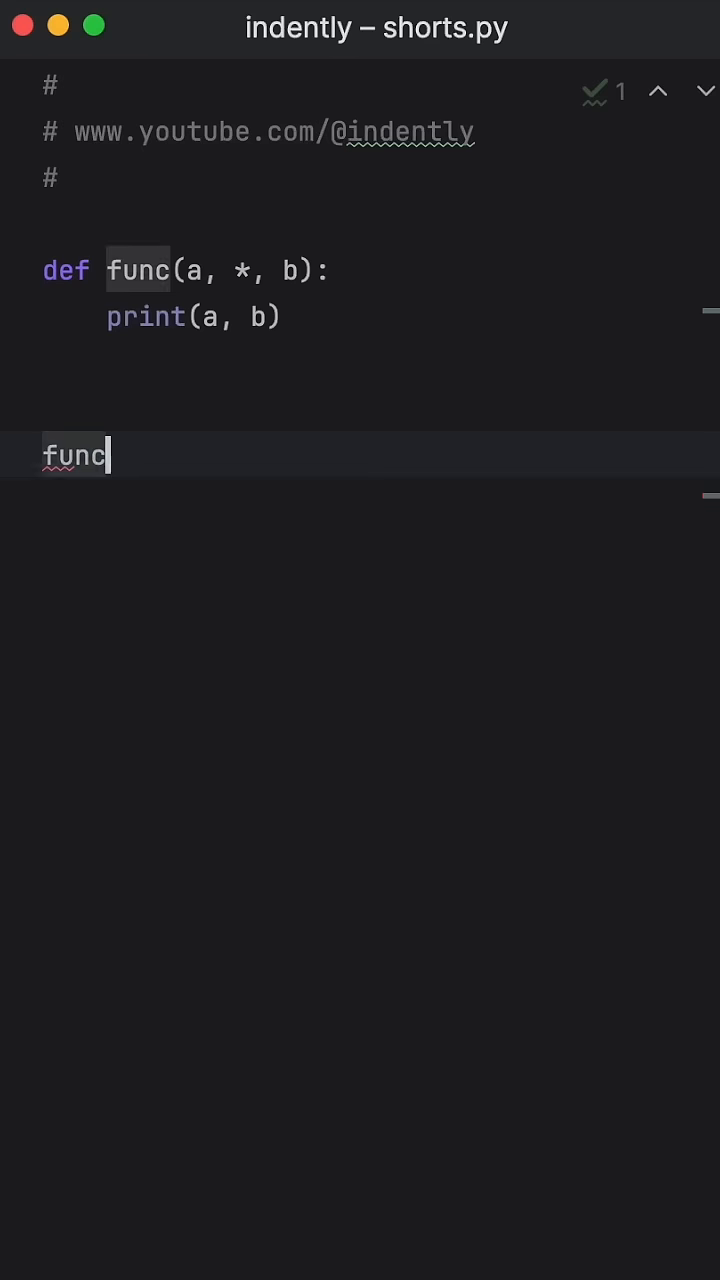
type("(10")
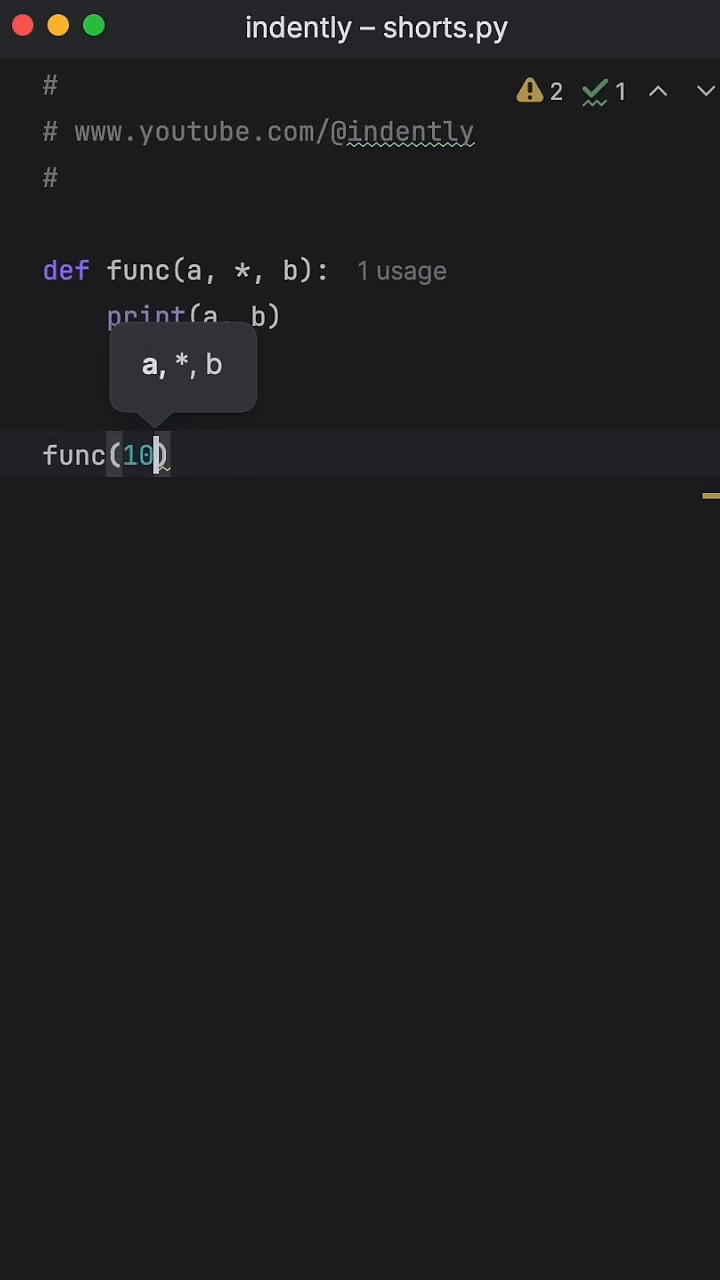
type(", 20")
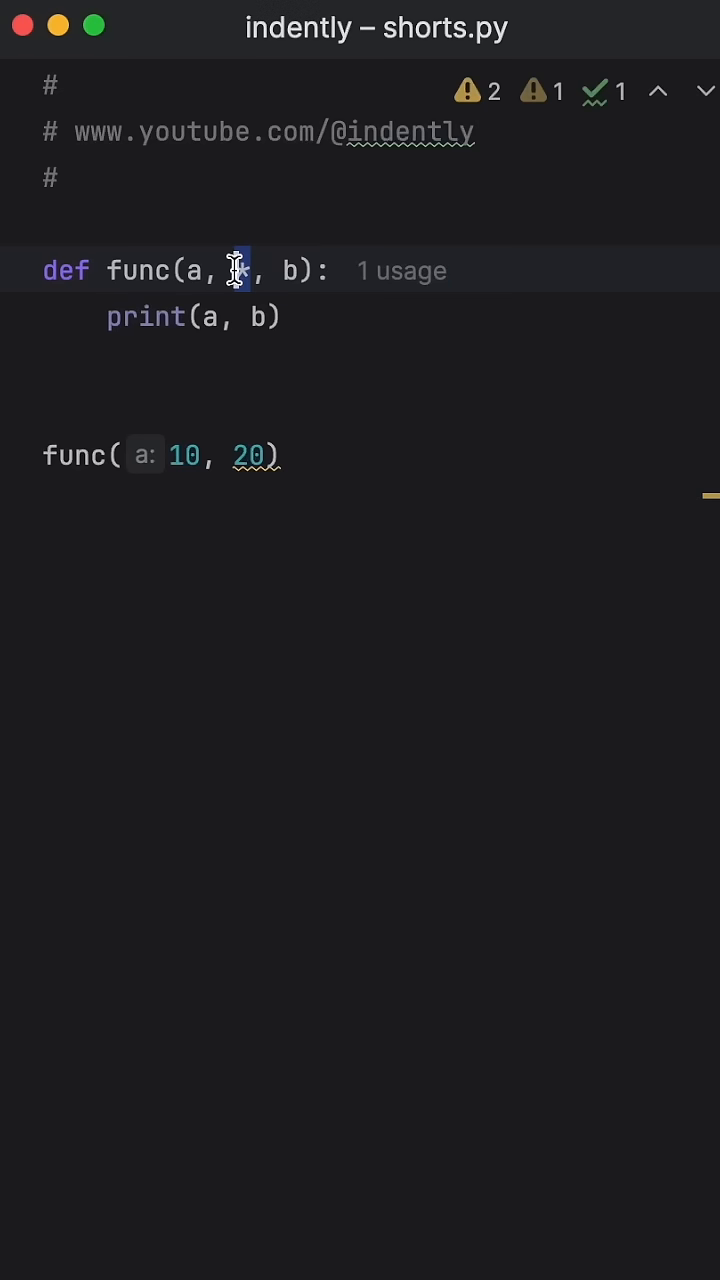
- Change the call to func(10, b=20) and run shorts.py to print 10 20
type("*")
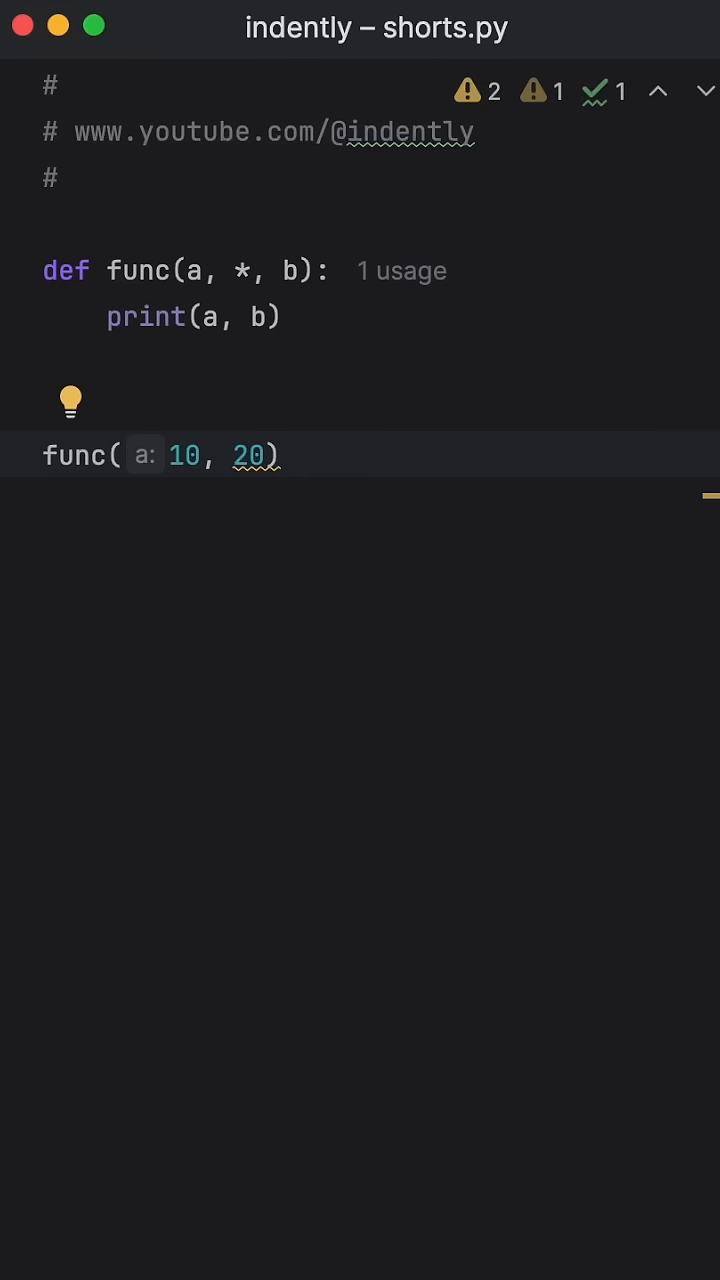
type("b=")
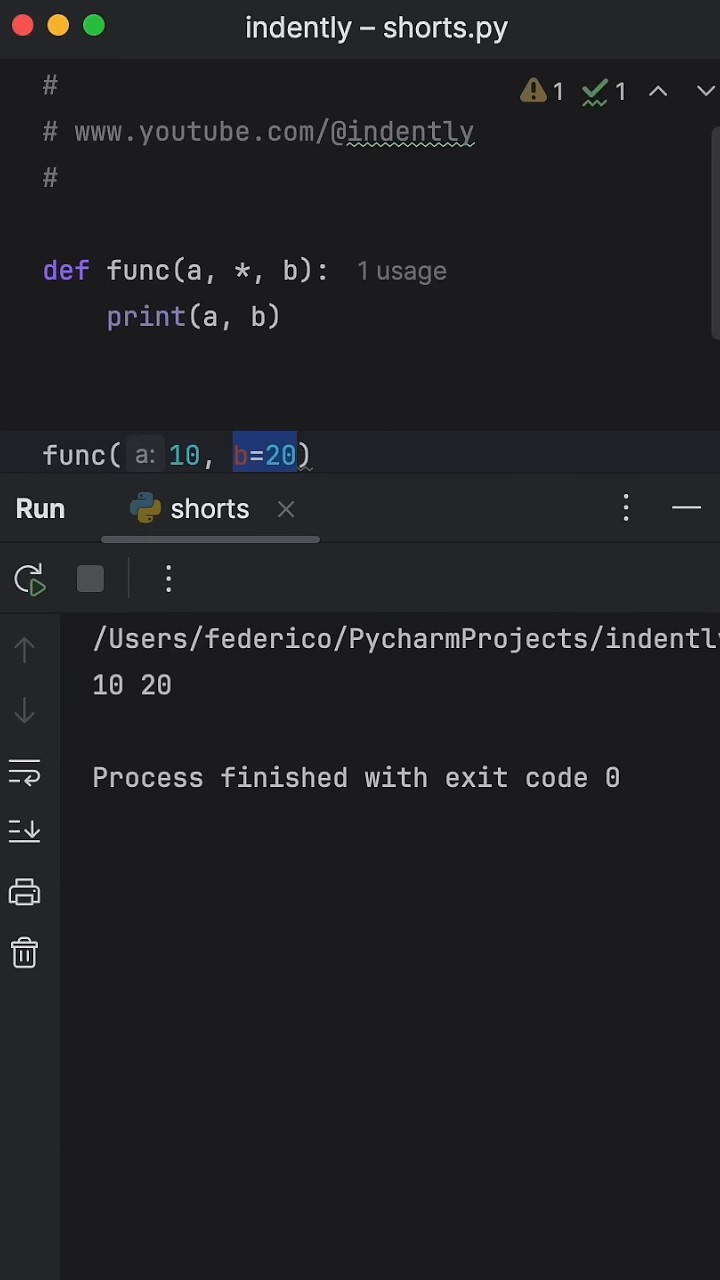
- Select the star separator in func's parameter list for deletion
double_click(288, 272)
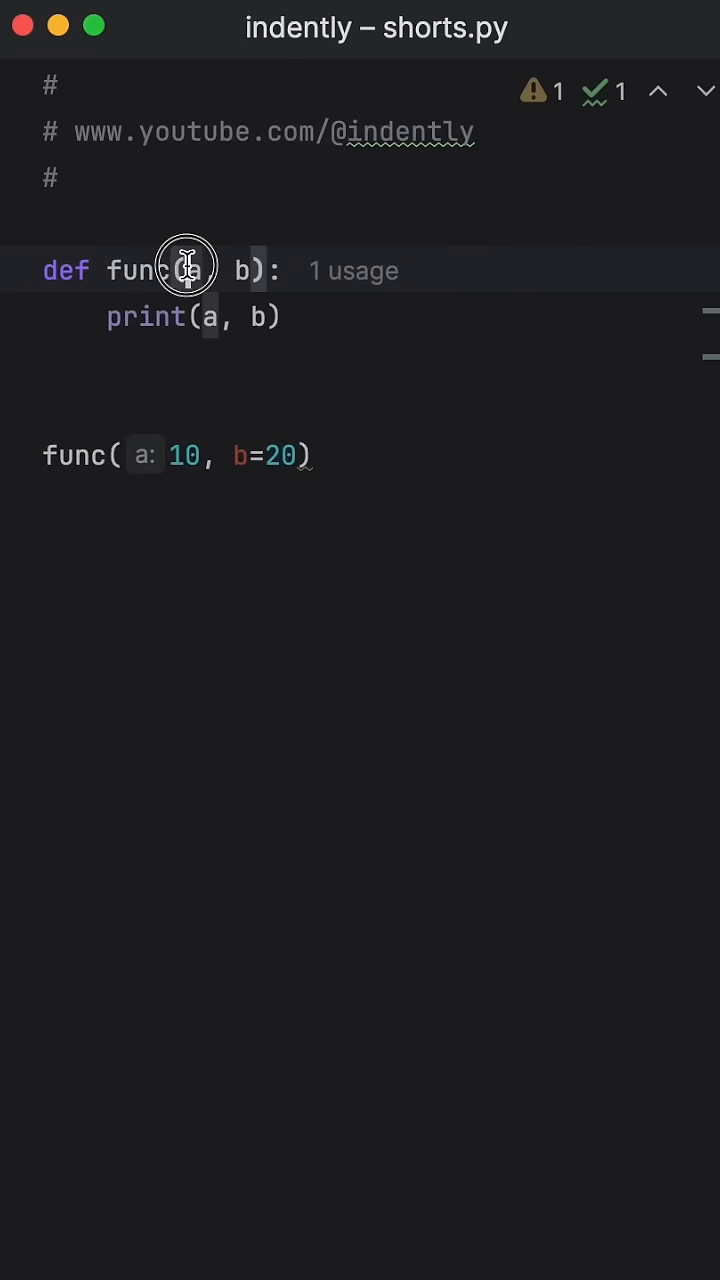
- Make the signature func(*, a, b) and the call func(a=10, b=20)
type("*")
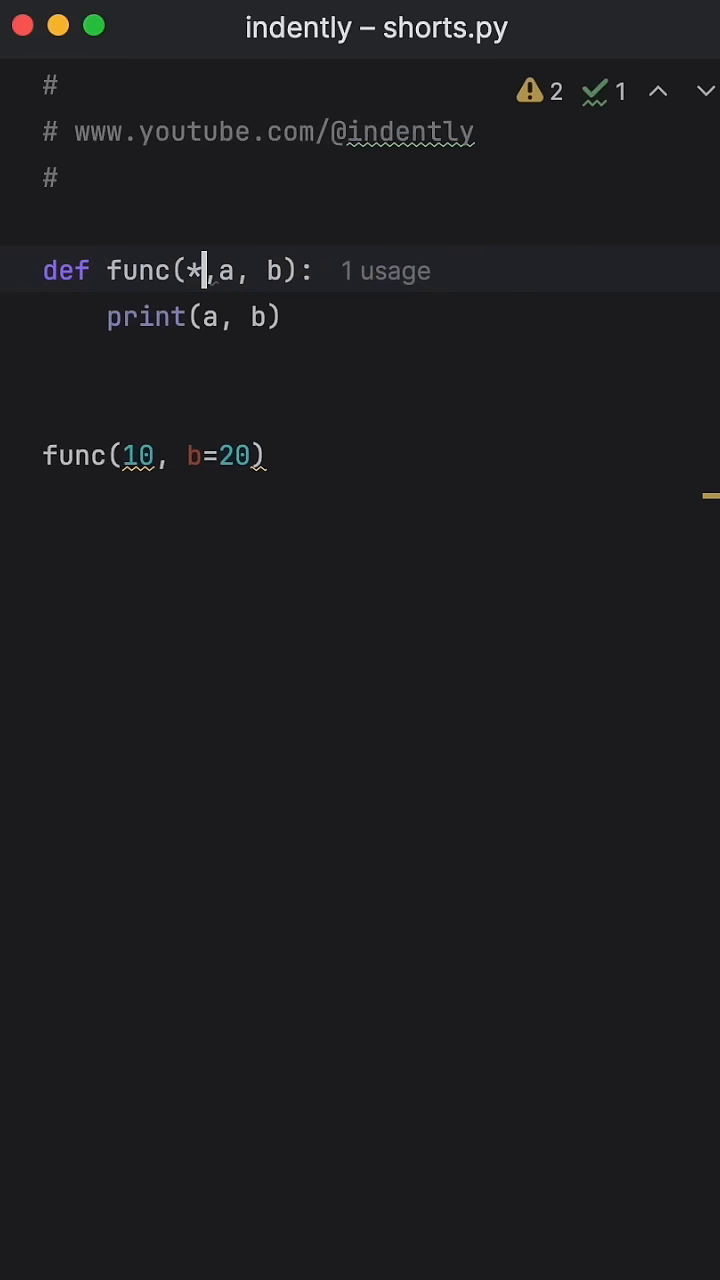
type("\" \"")
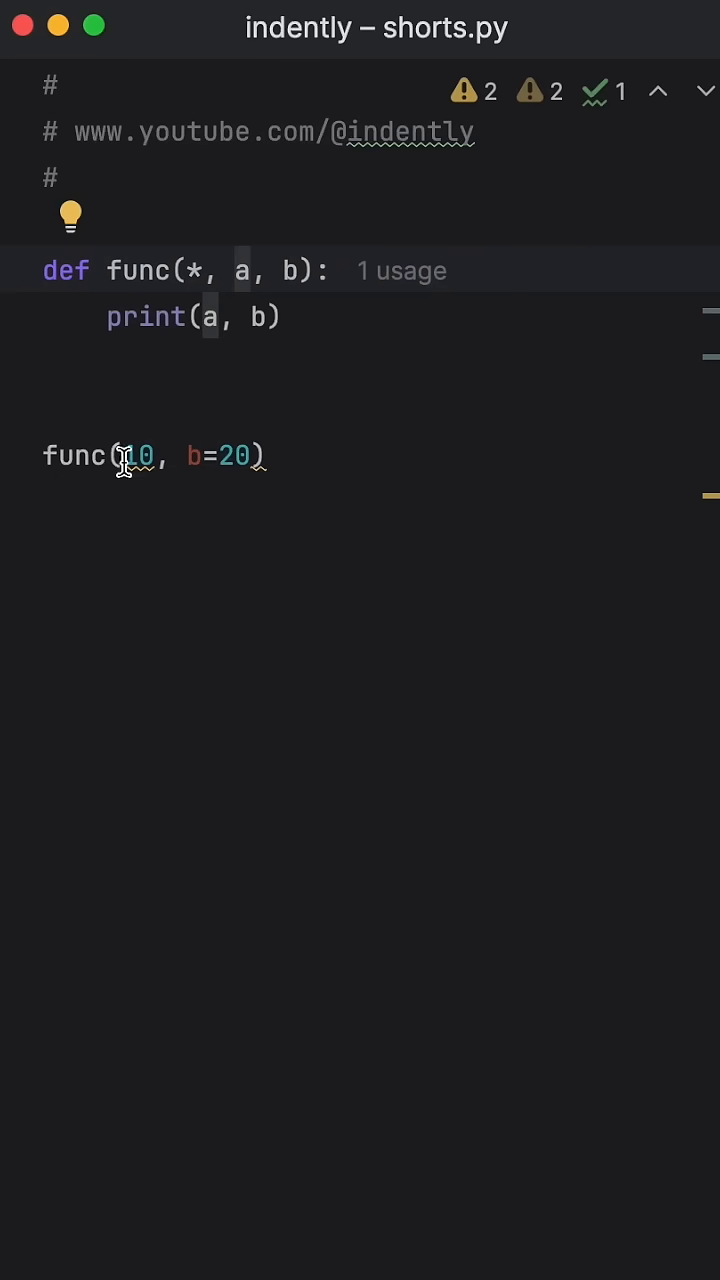
type("a=")
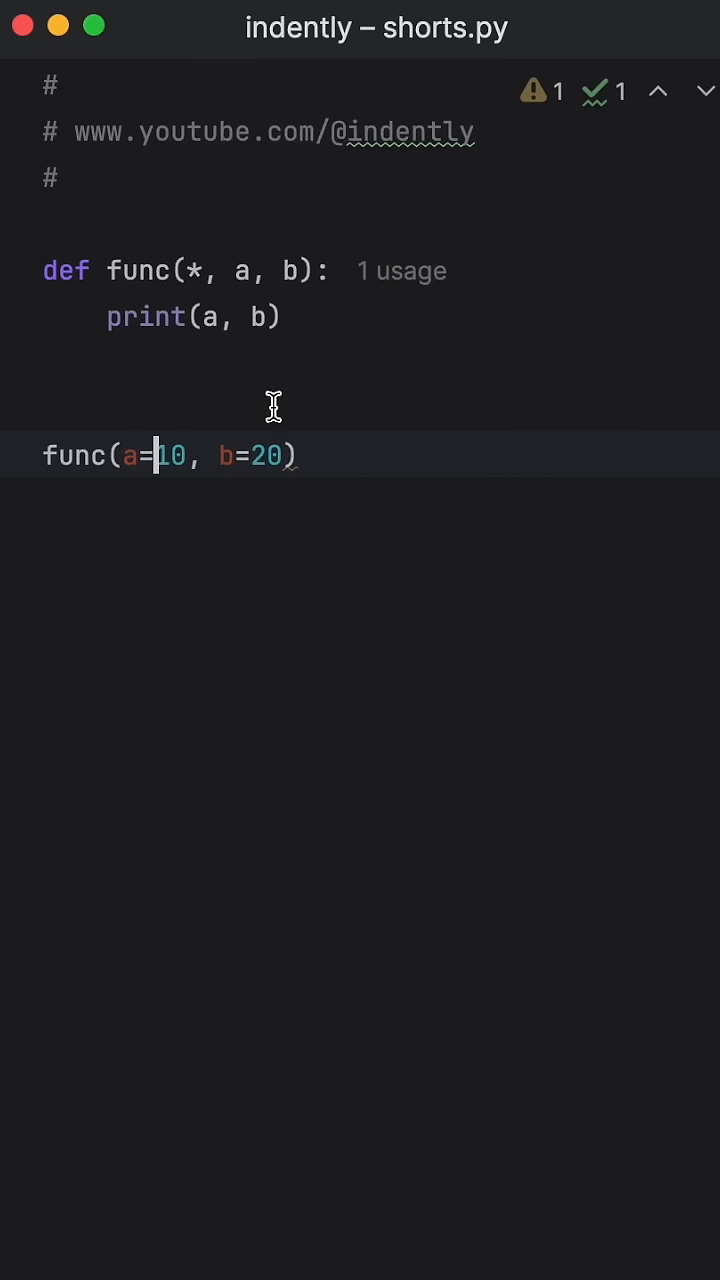
mouse_move(412, 540)
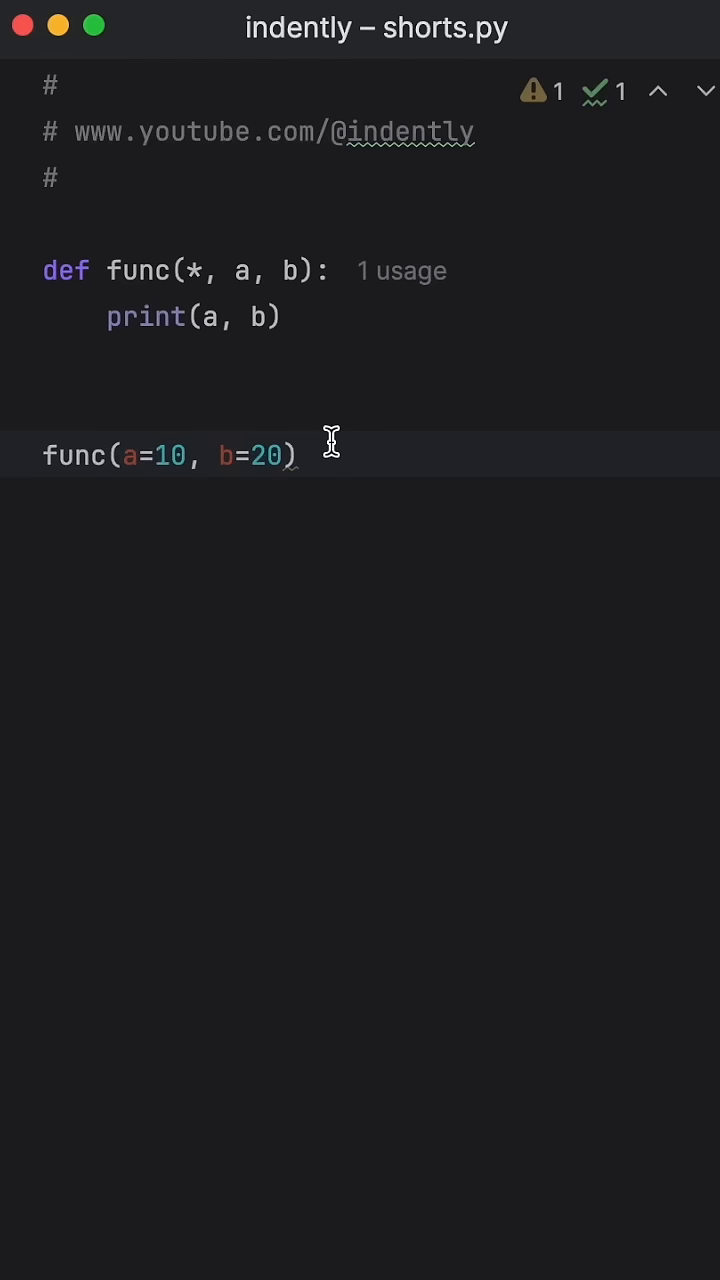
mouse_move(270, 442)
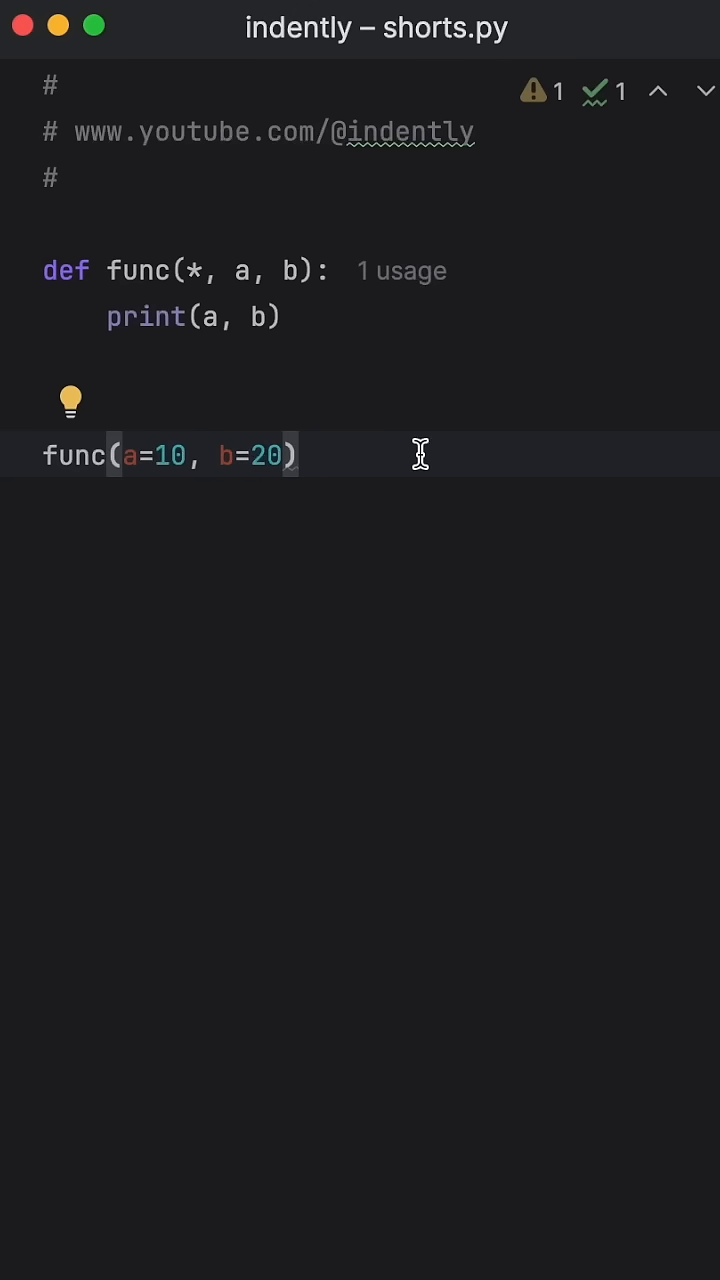
left_click_drag(140, 456, 296, 456)
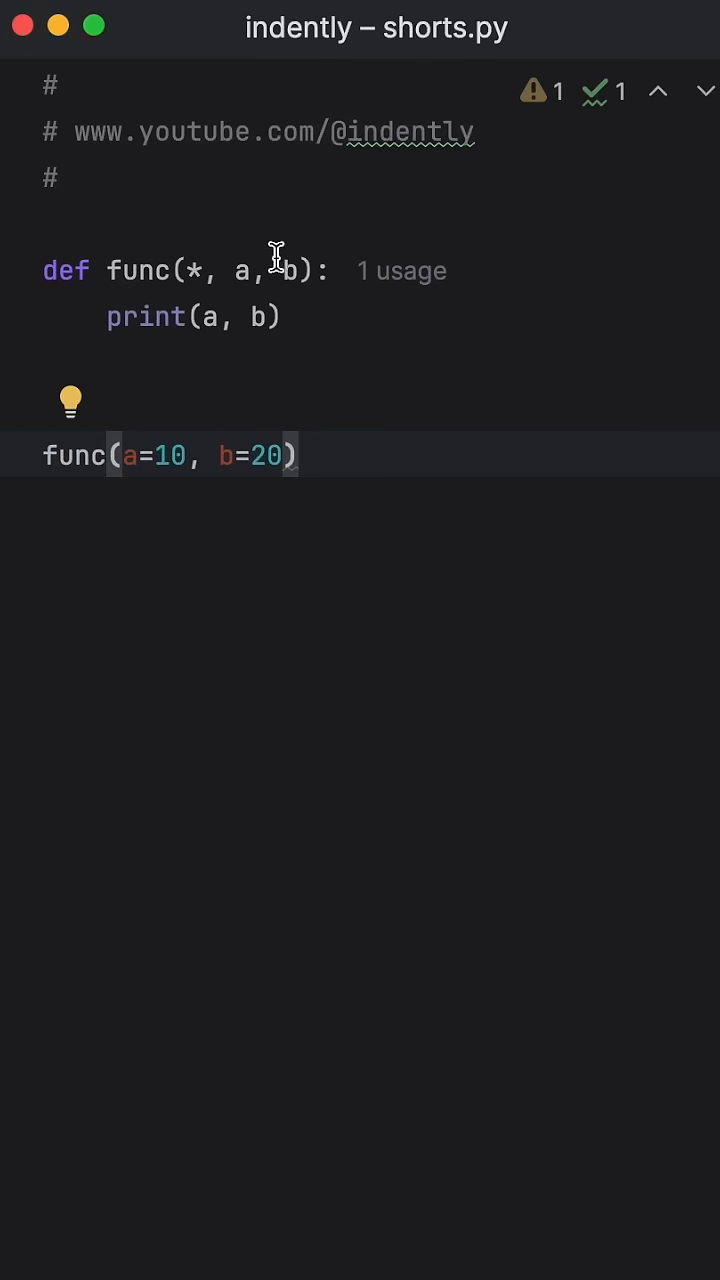
double_click(256, 456)
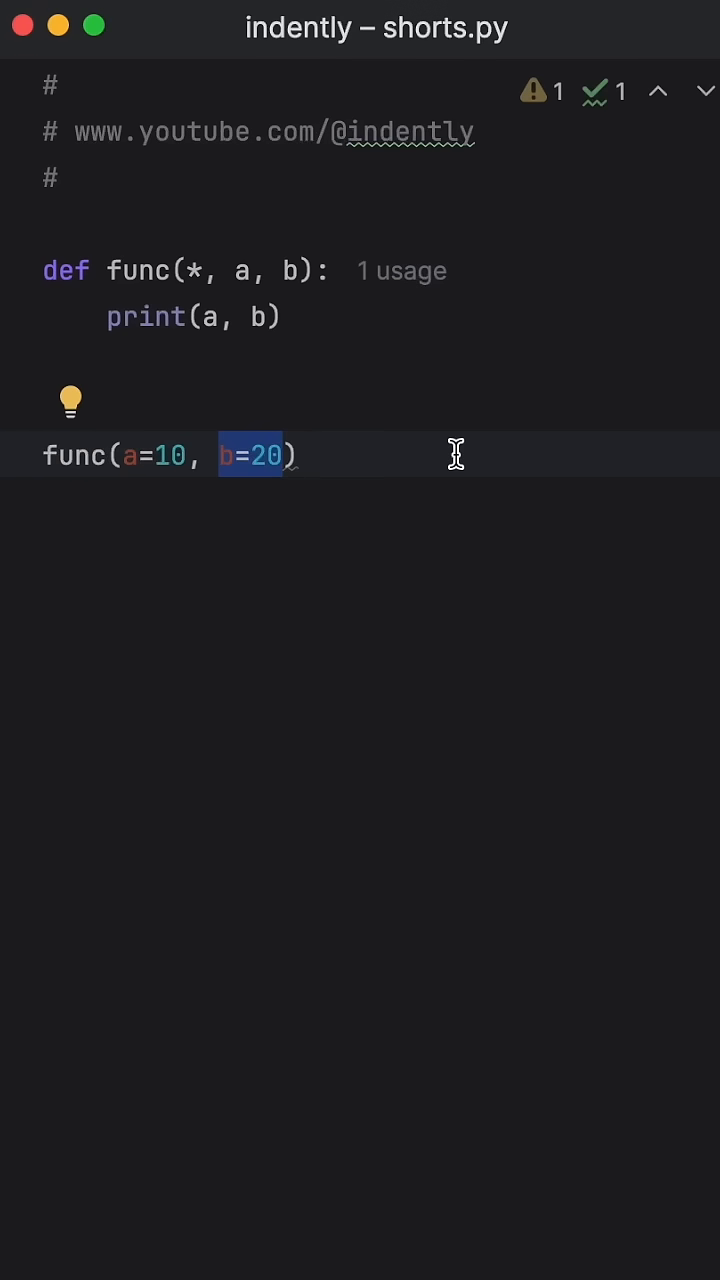